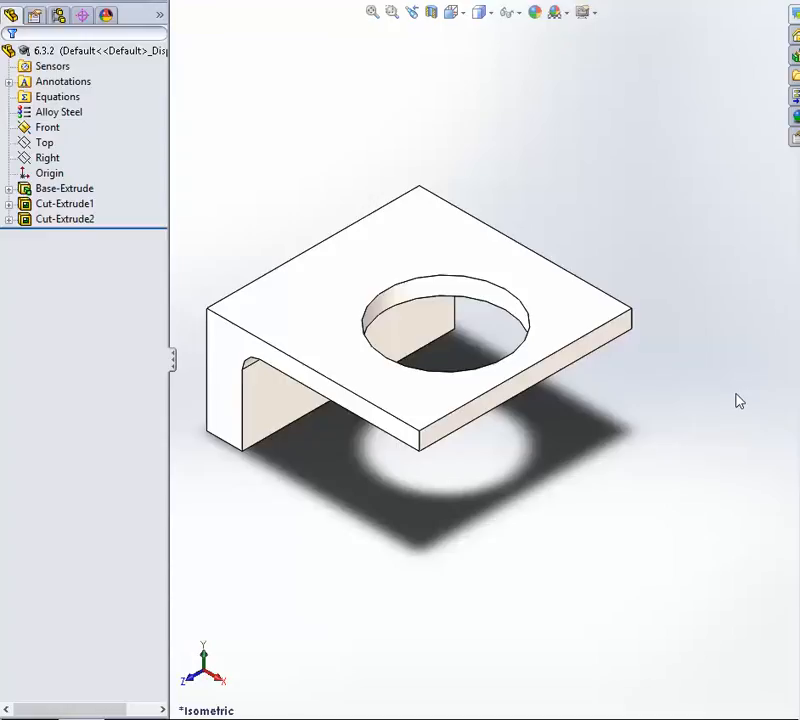
pyautogui.moveTo(656, 252)
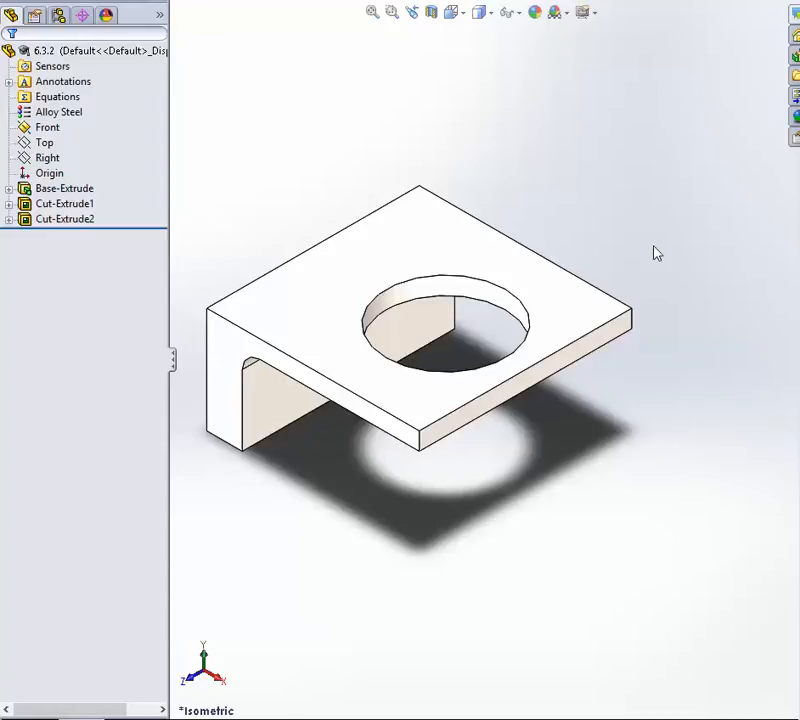
pyautogui.moveTo(678, 360)
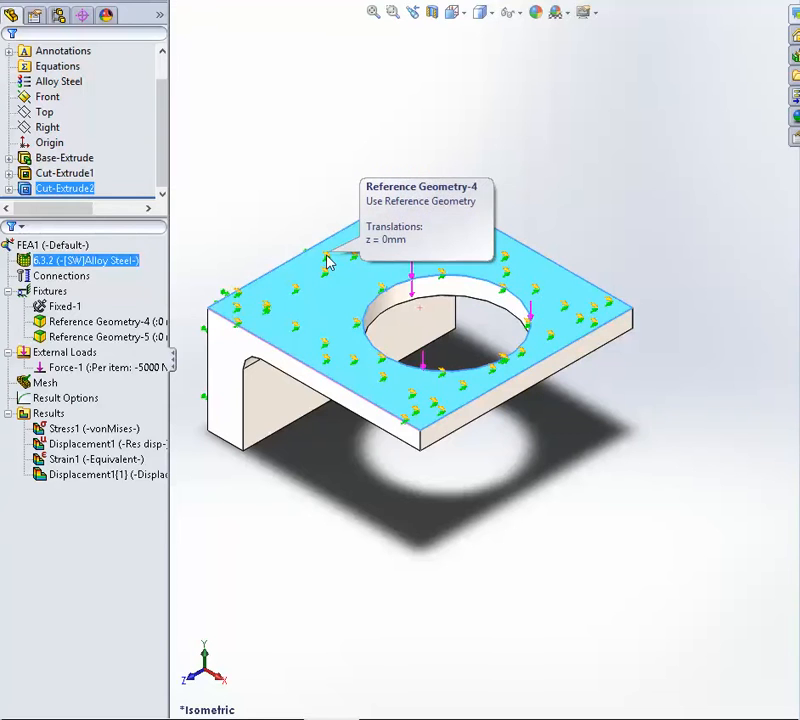
pyautogui.moveTo(440, 410)
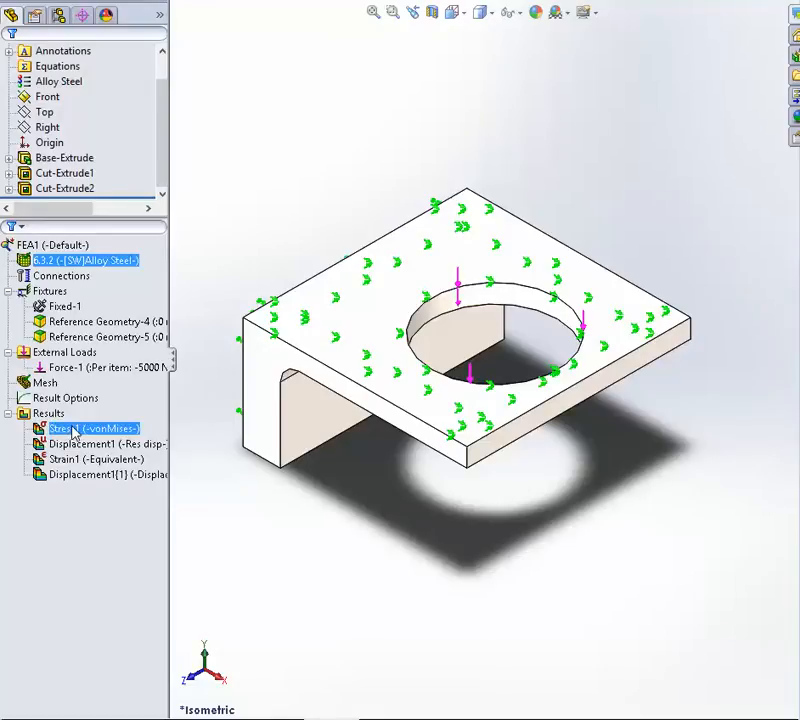
# Step: Display the FEA1 von Mises stress plot and start its animation
pyautogui.doubleClick(96, 428)
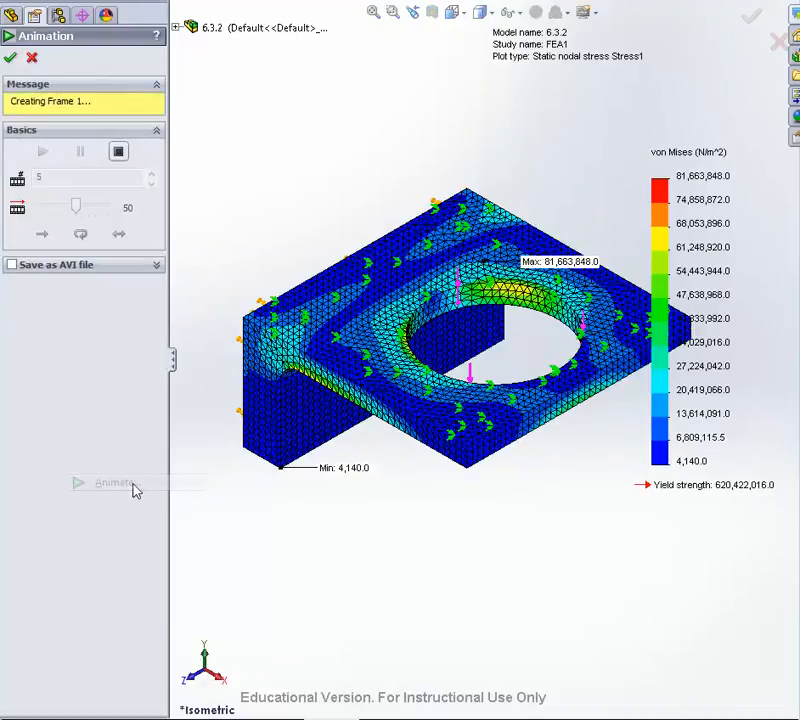
pyautogui.click(44, 162)
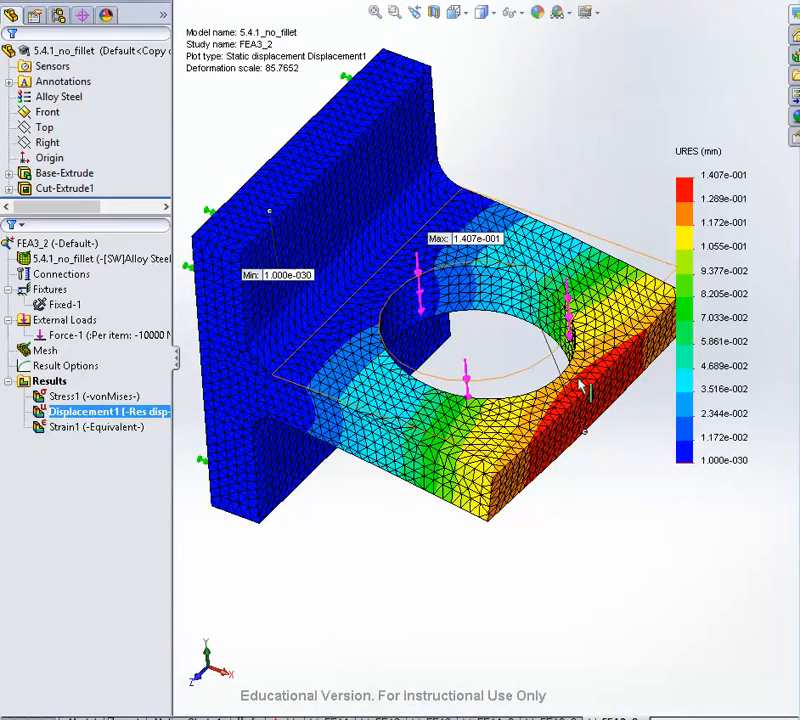
# Step: Animate the Displacement1 plot of the no-fillet FEA3_2 study from its context menu
pyautogui.rightClick(96, 412)
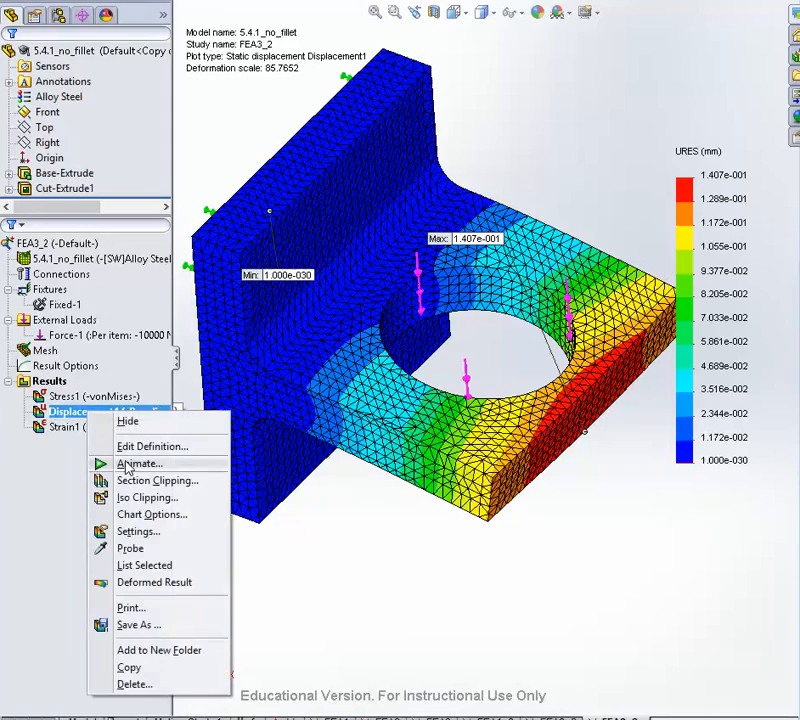
pyautogui.click(140, 464)
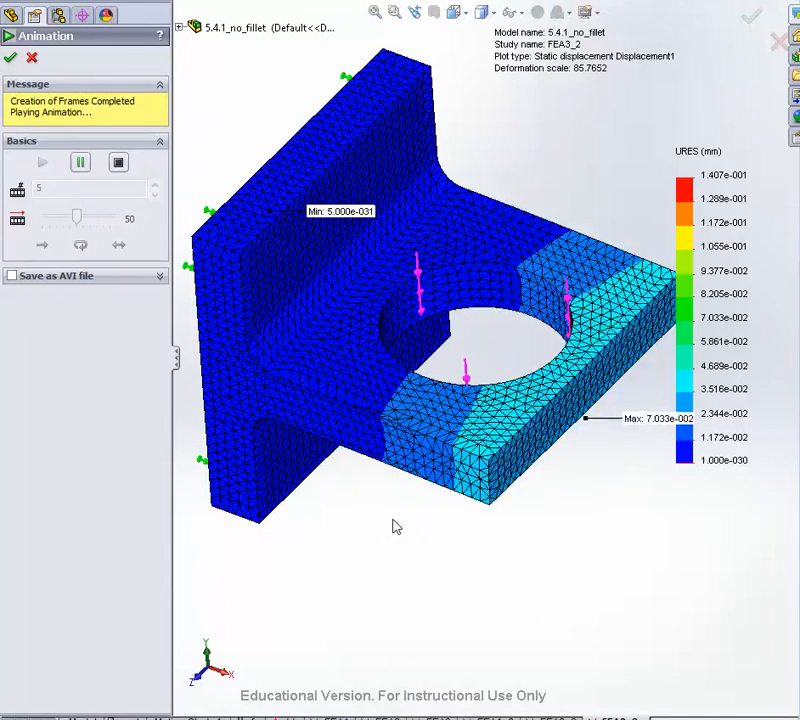